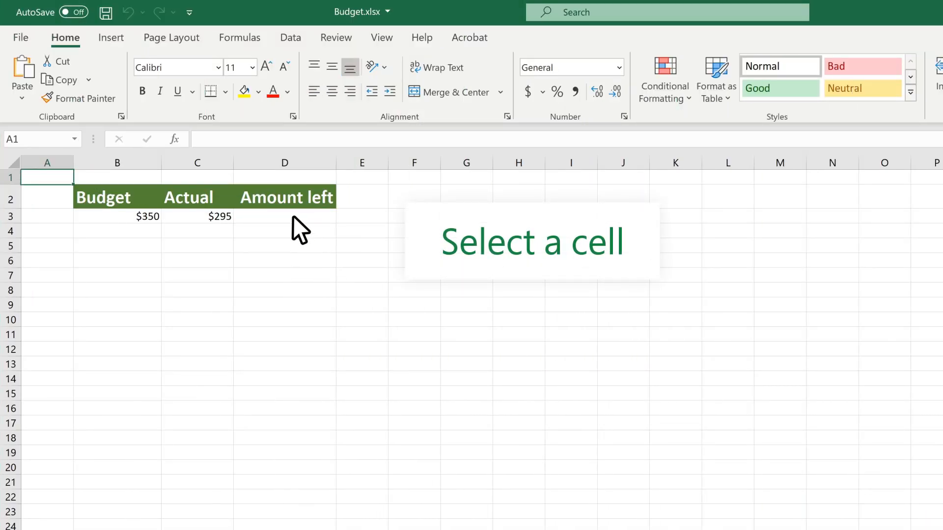
Step: Enter the formula =B3-C3 in D3 so Amount left is Budget minus Actual
click(284, 216)
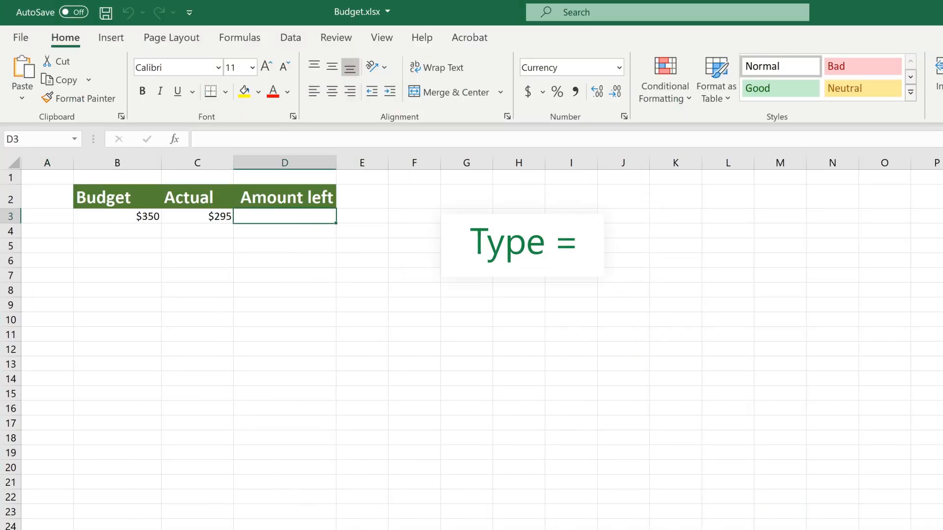
text(=)
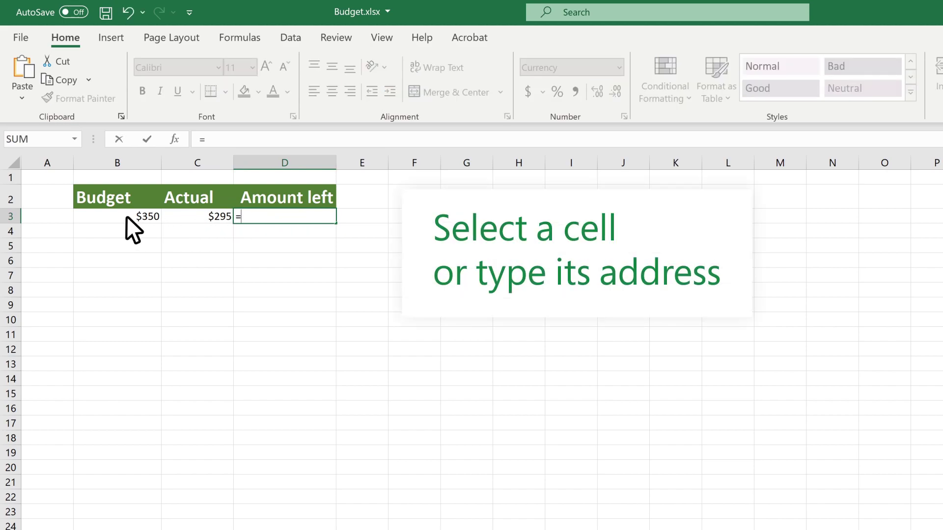
click(117, 216)
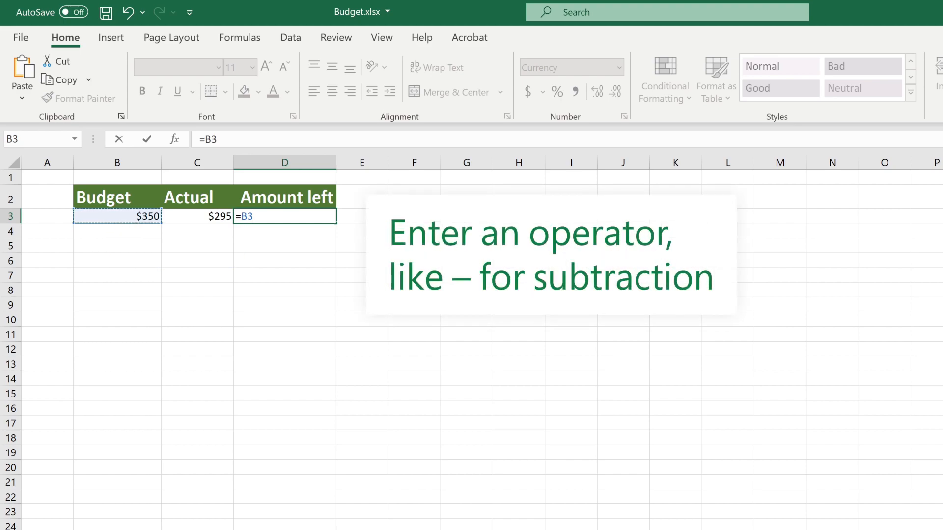
text(-)
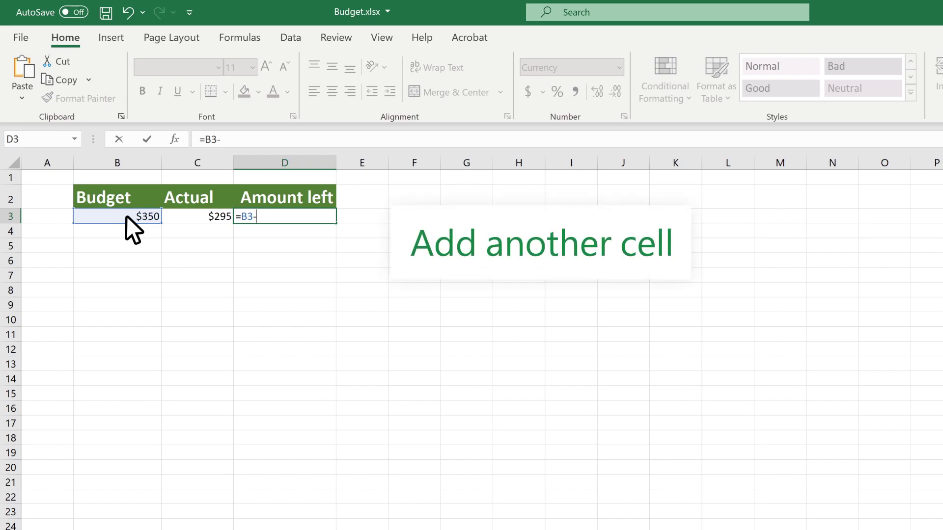
click(196, 216)
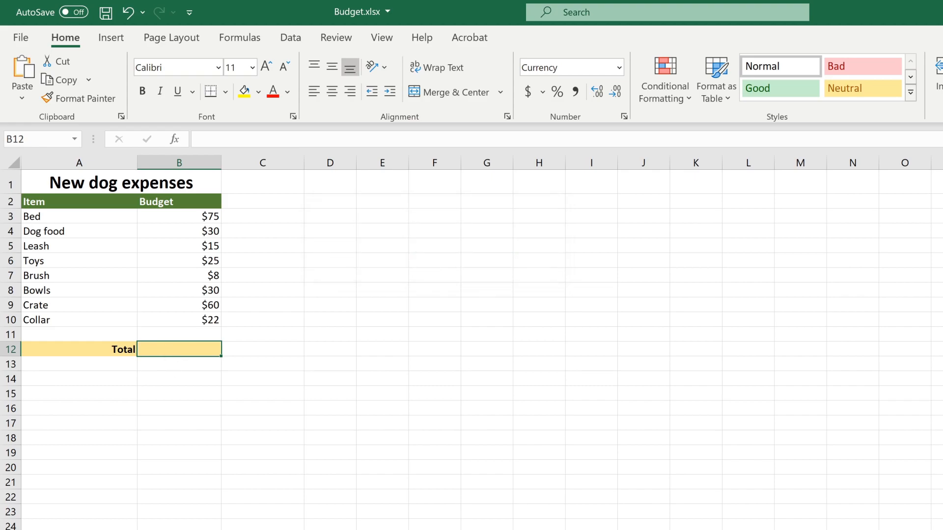
Step: Enter =SUM(B3:B10) in B12, giving a total budget of $265
text(=)
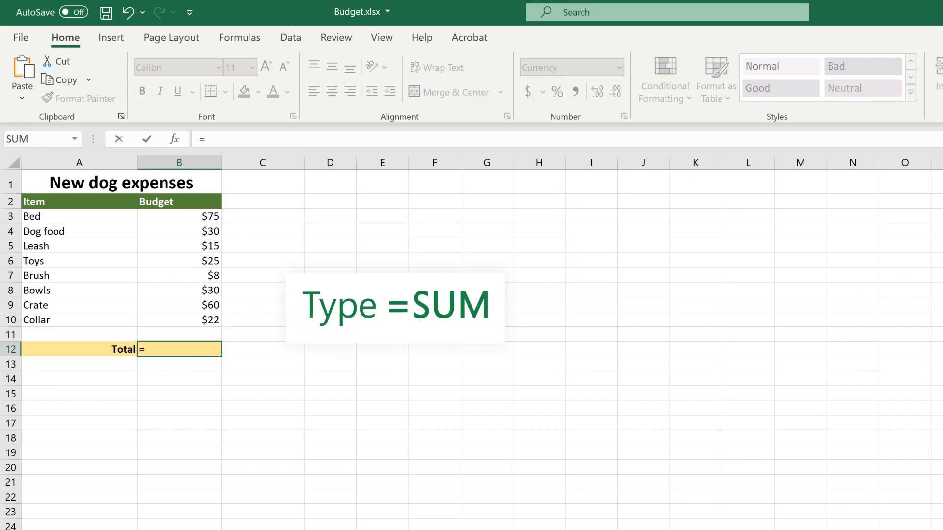
text(SUM(B3:B10)
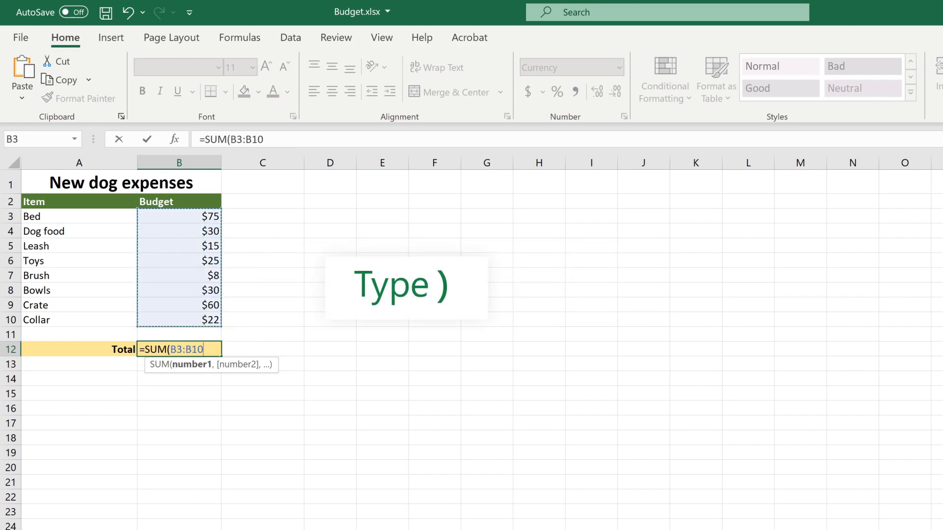
text())
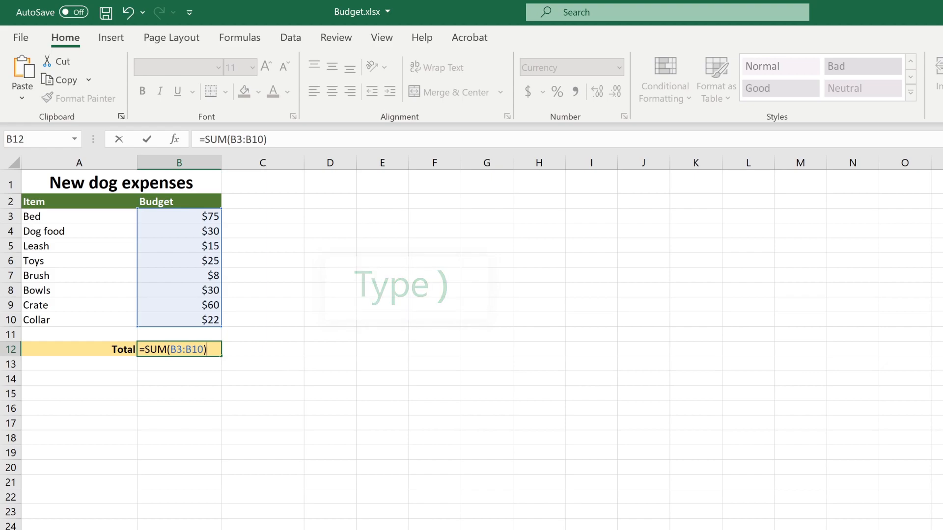
key(enter)
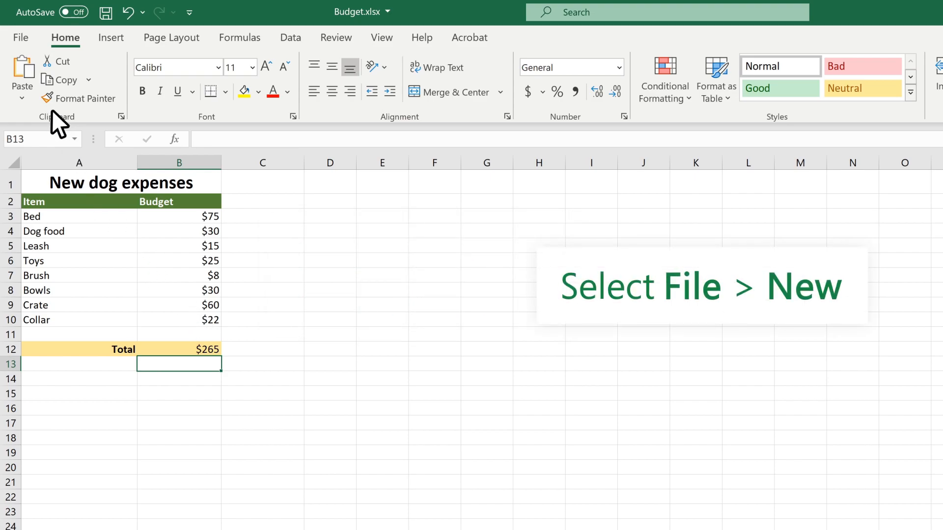
Step: Show the New workbook template gallery via File, including the Formula tutorial
click(19, 37)
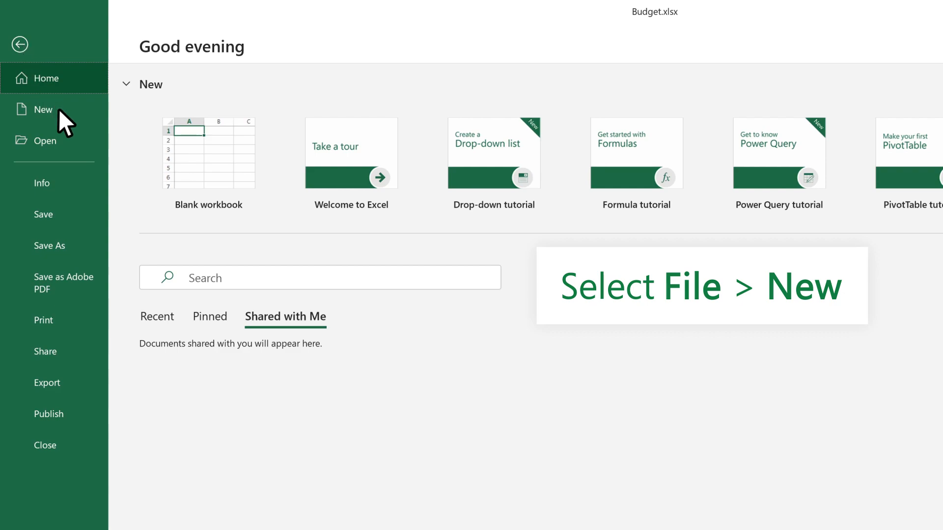
click(42, 109)
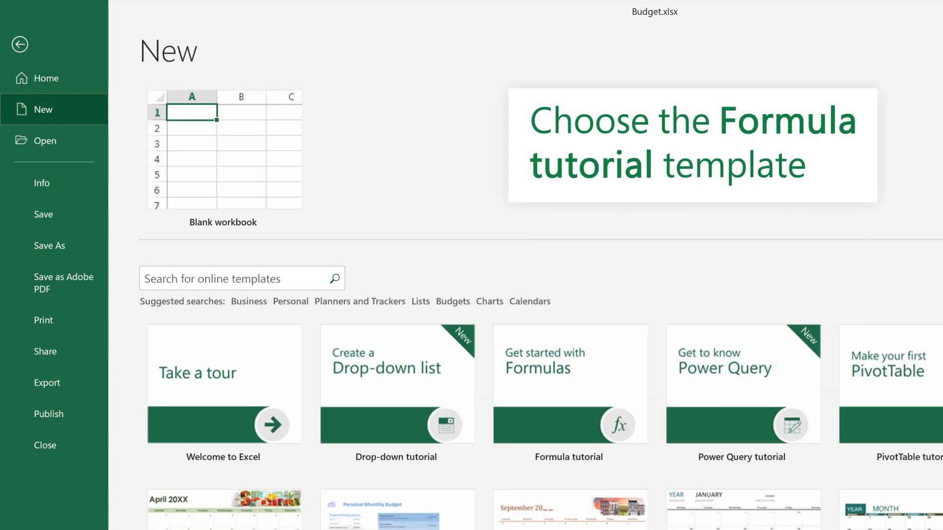